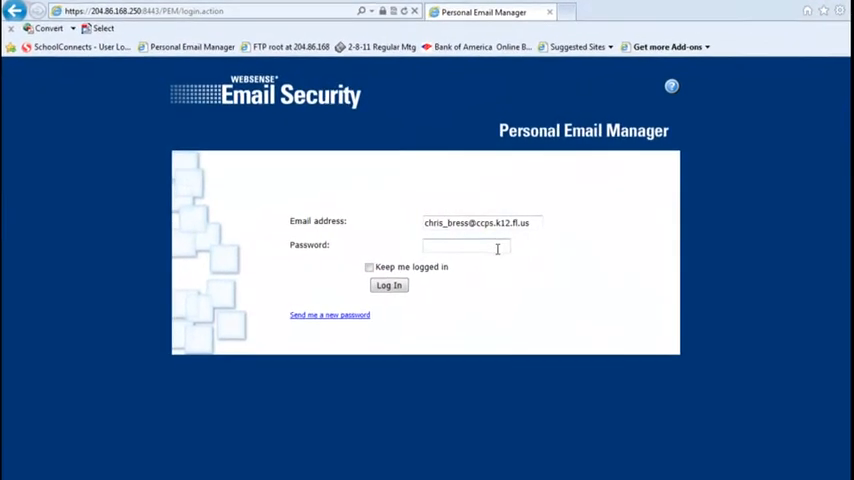
Enter the password and log in to the personal junk mail account.
type("••")
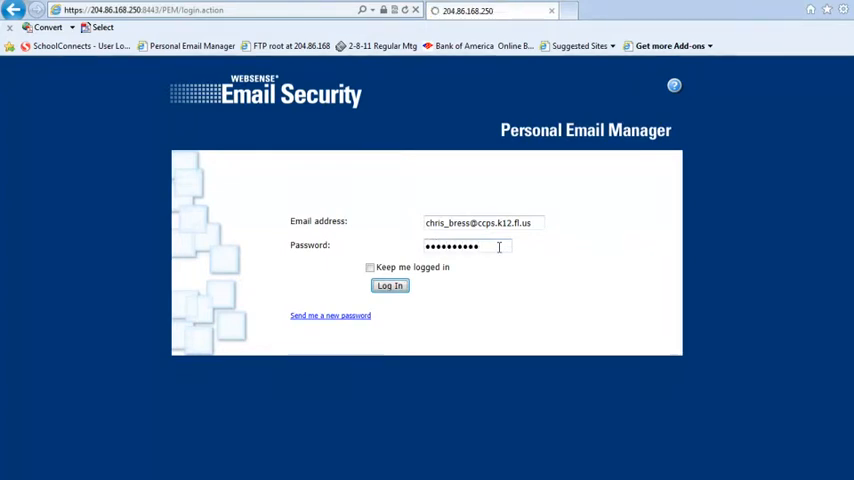
left_click(389, 286)
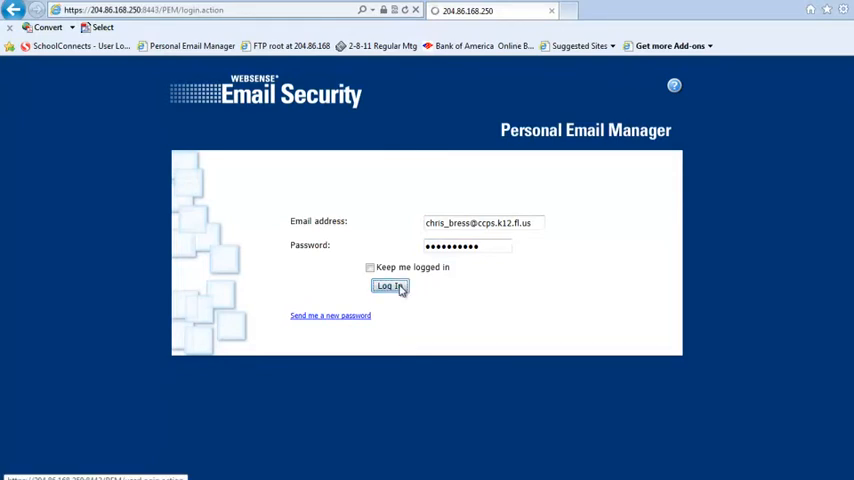
left_click(389, 286)
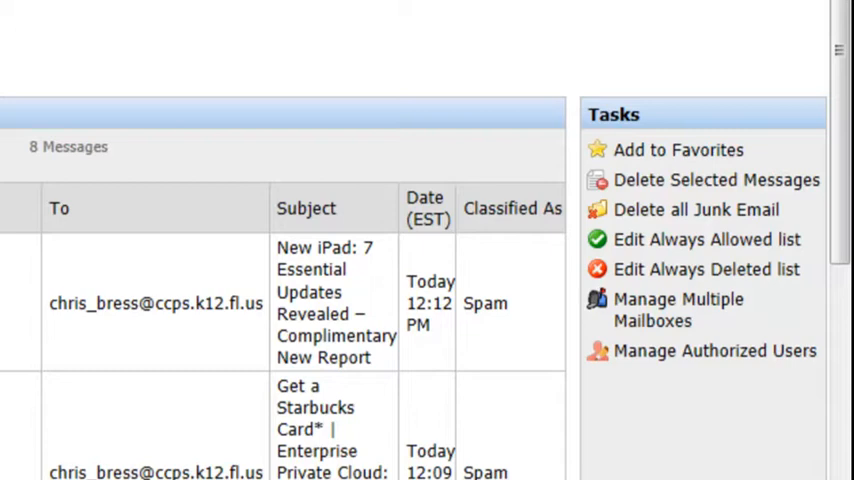
mouse_move(696, 247)
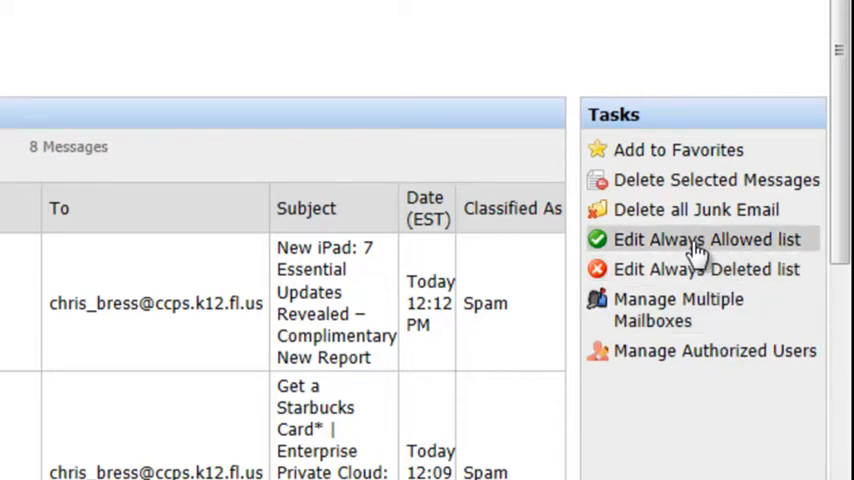
Open the Always Allowed list editor from the Tasks panel.
left_click(706, 239)
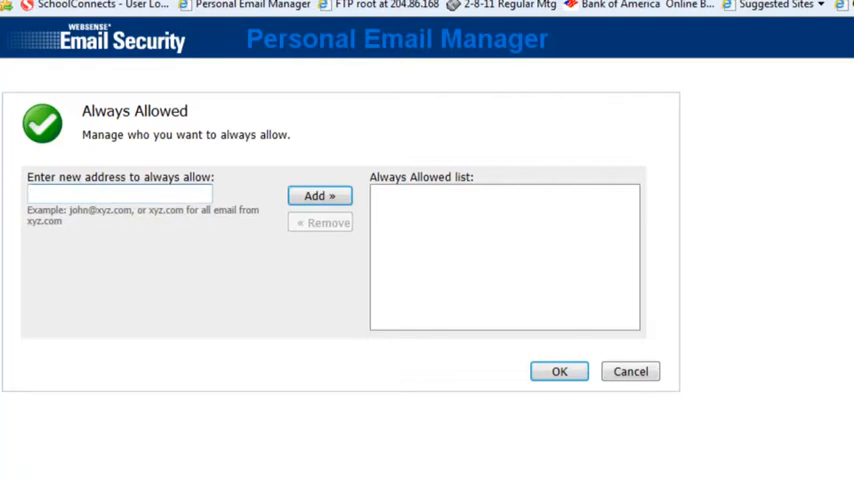
left_click(118, 193)
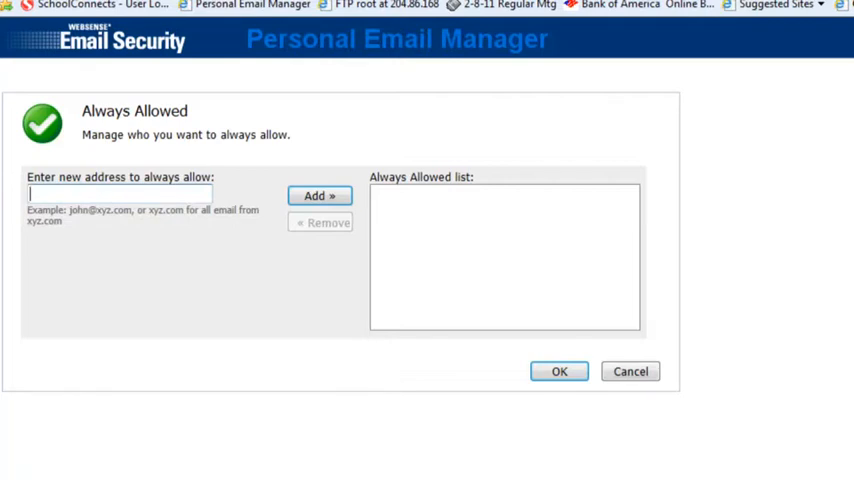
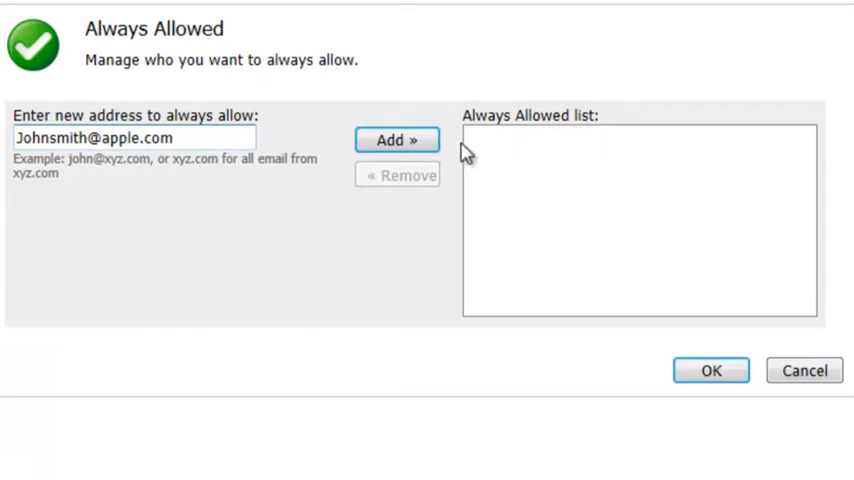
left_click(397, 139)
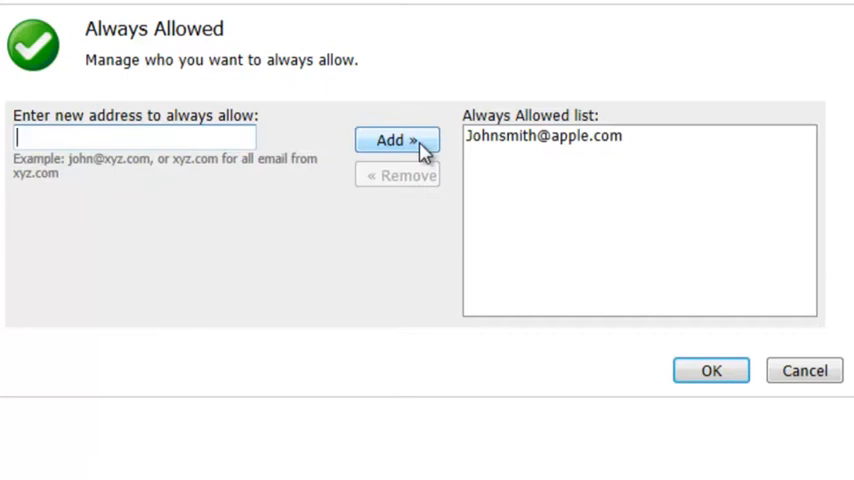
mouse_move(147, 191)
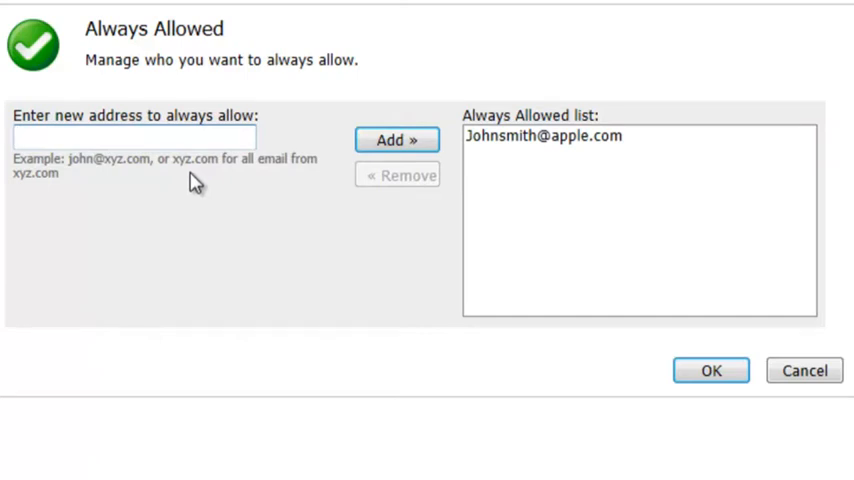
Add fldoe.org to the Always Allowed list and confirm with OK.
left_click(130, 137)
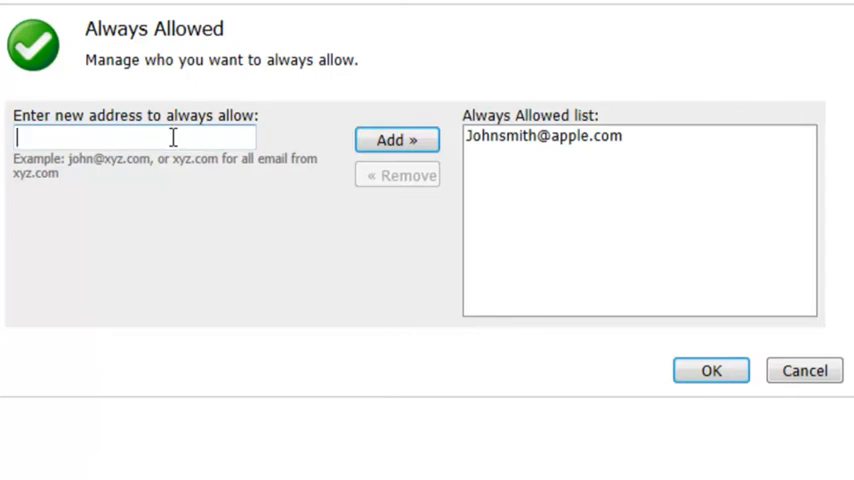
type("fldoe.org")
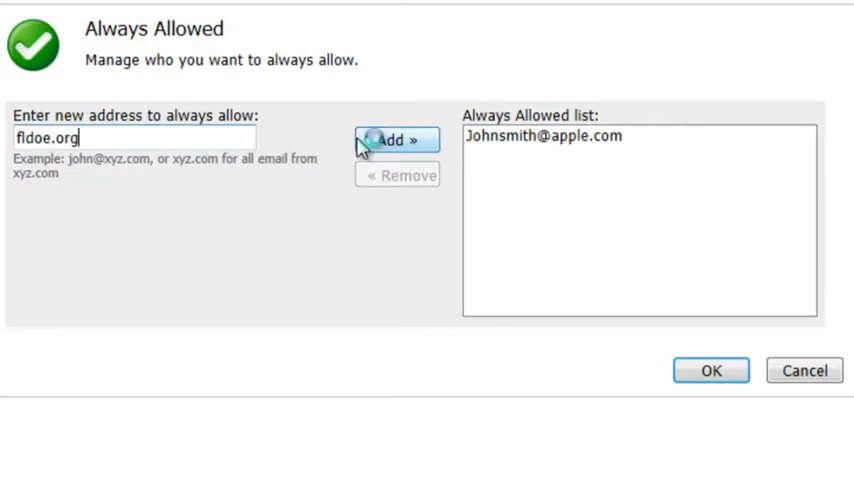
left_click(396, 140)
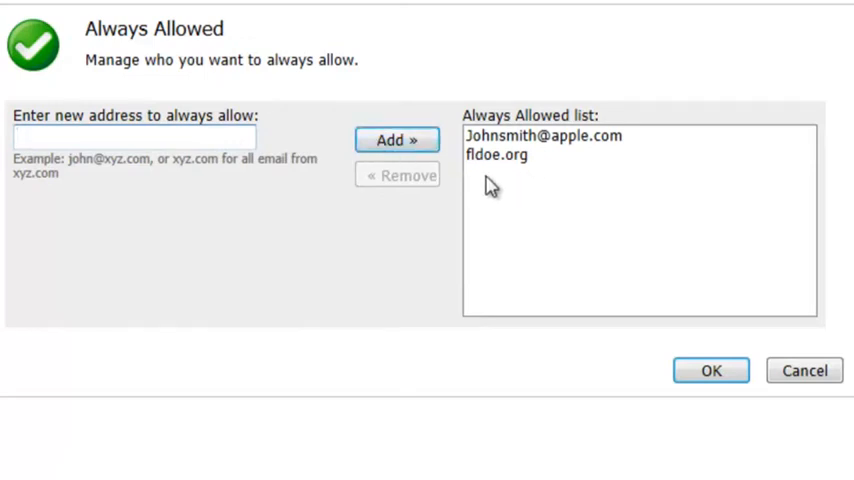
mouse_move(500, 178)
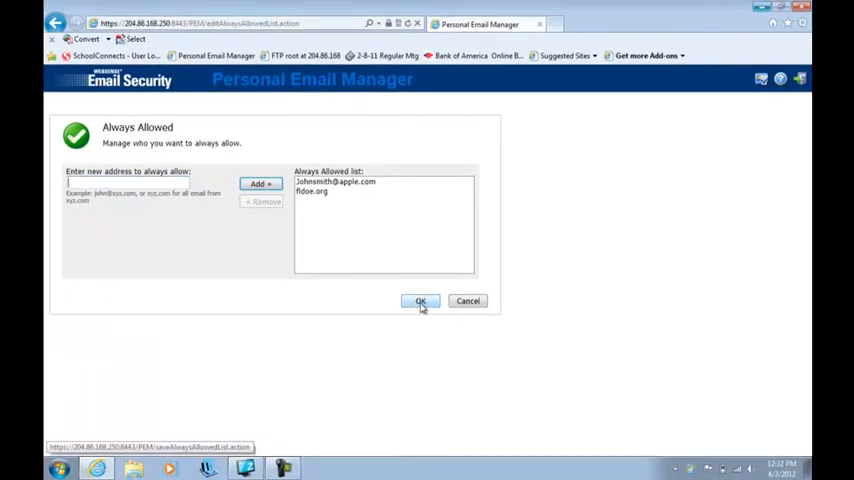
left_click(420, 301)
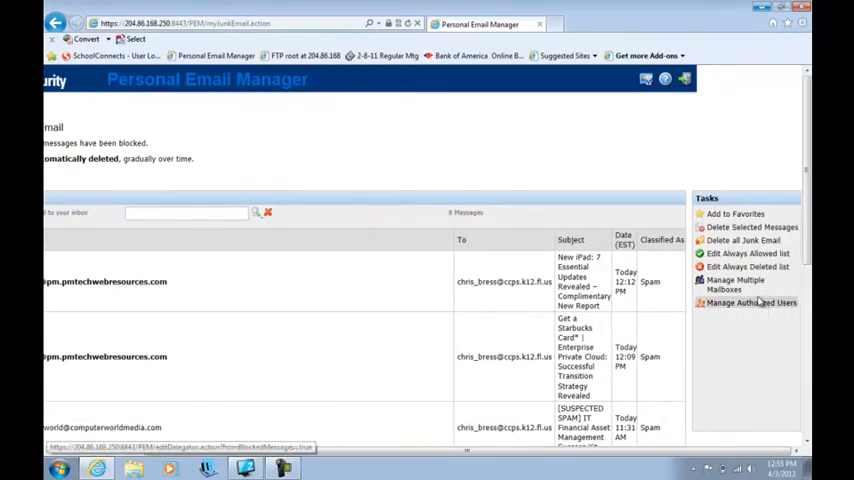
Open the Always Deleted list editor and focus its address box.
left_click(747, 267)
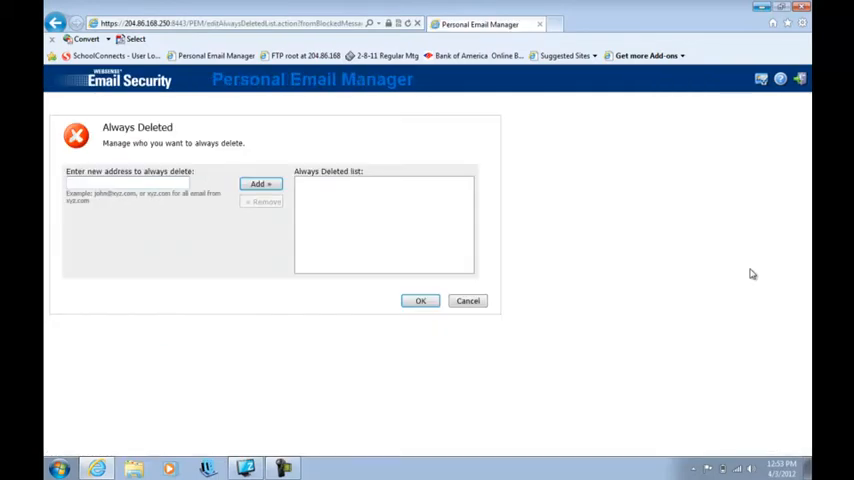
left_click(150, 183)
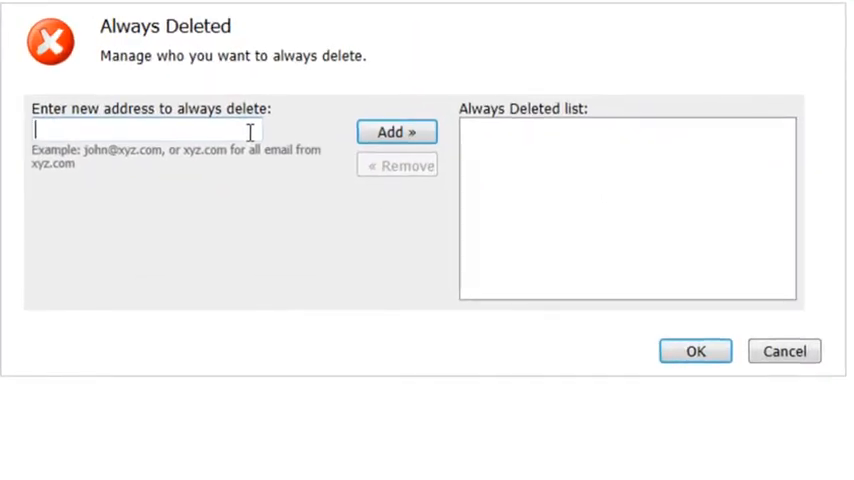
type("thejoker@batm")
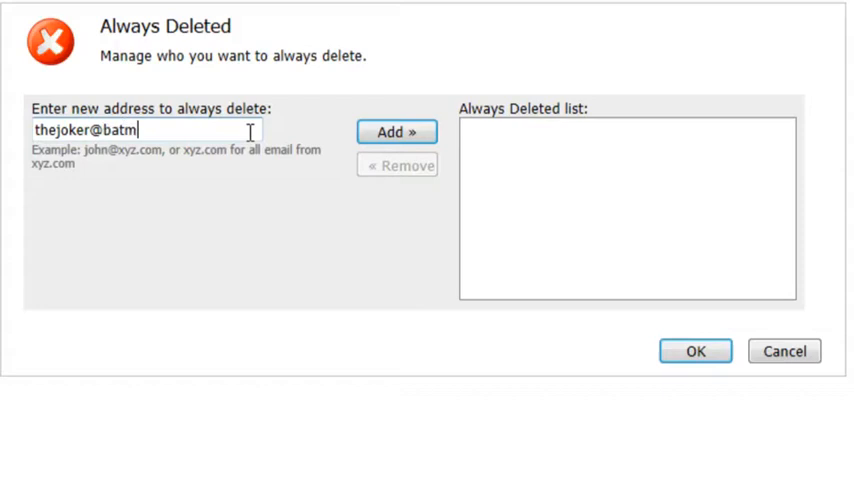
type("an.com")
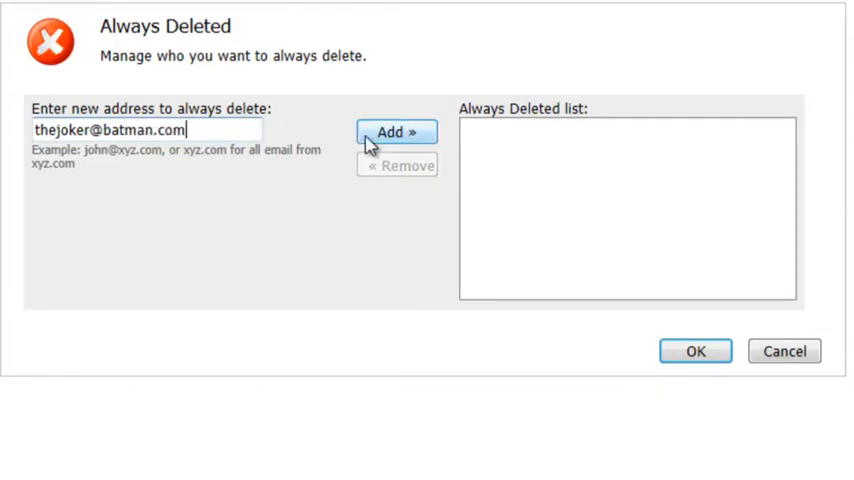
left_click(396, 131)
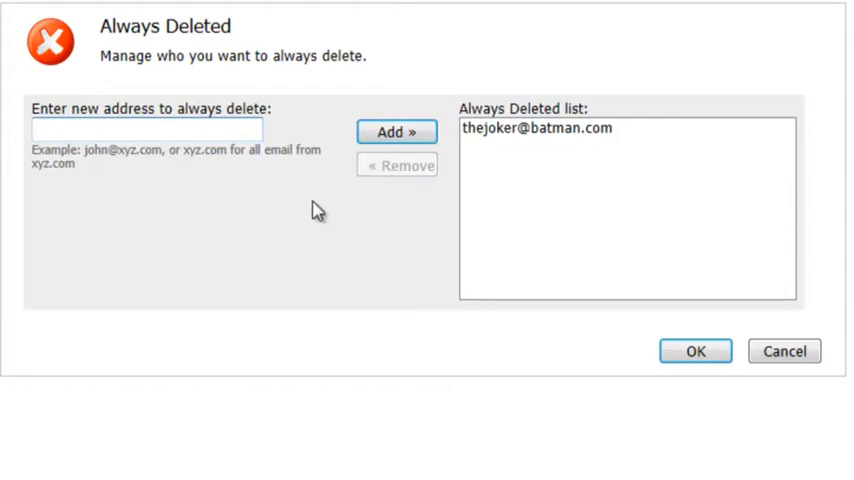
left_click(140, 130)
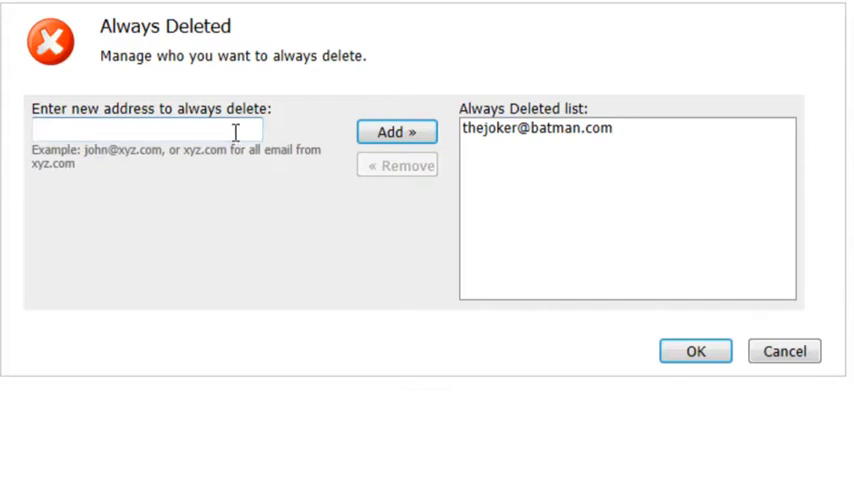
Add penguin.com to the Always Deleted list and confirm with OK.
type("penguin.")
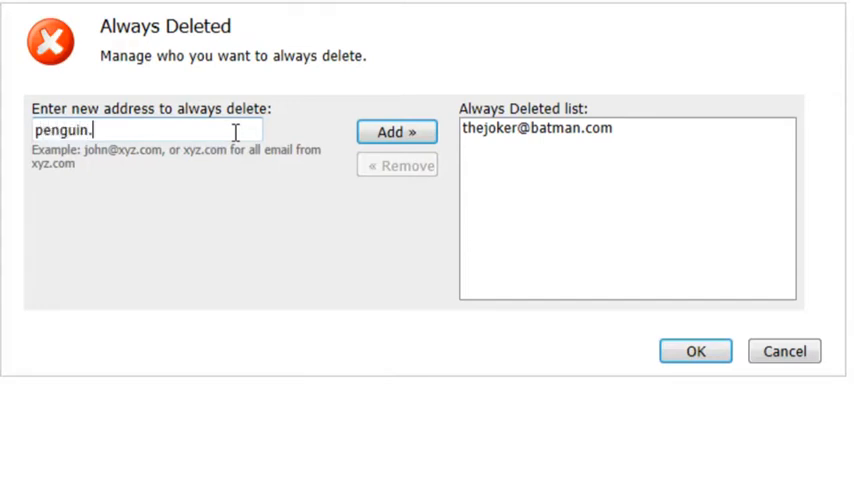
type("com")
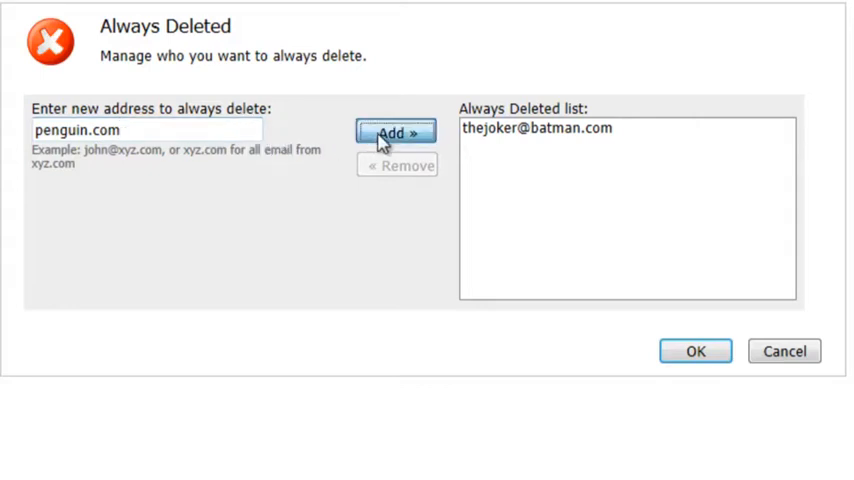
left_click(396, 132)
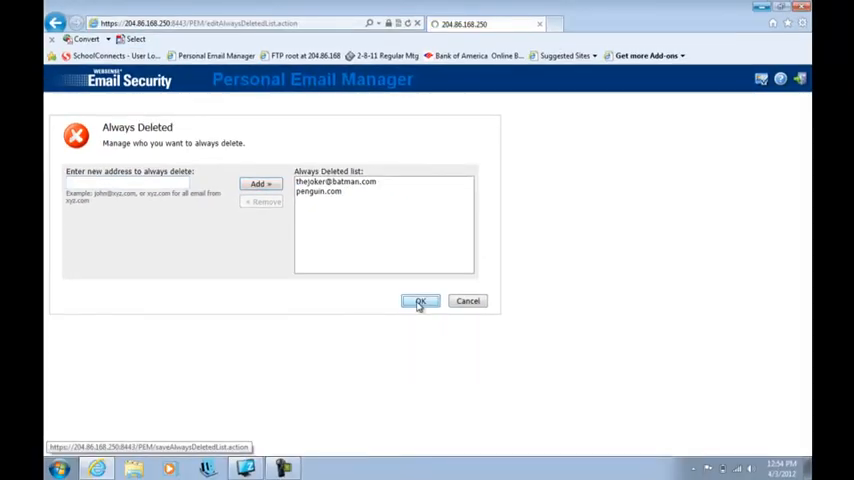
left_click(419, 301)
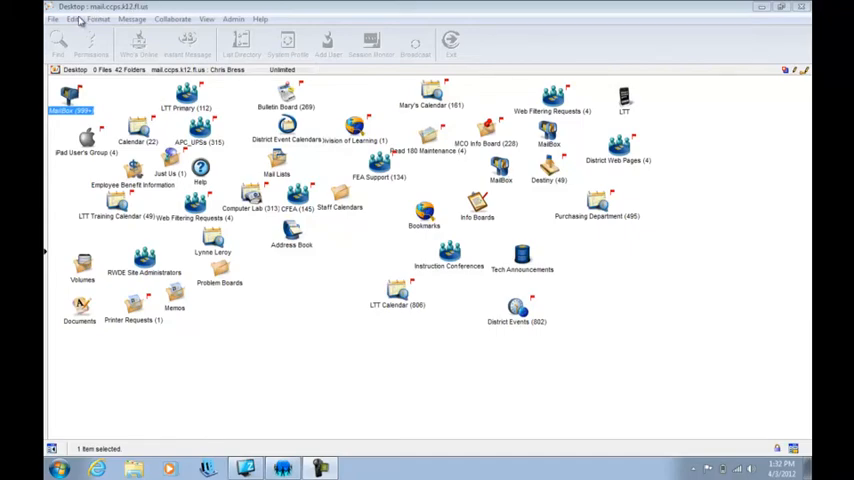
Open the FirstClass Preferences window from the desktop's menu bar.
left_click(39, 6)
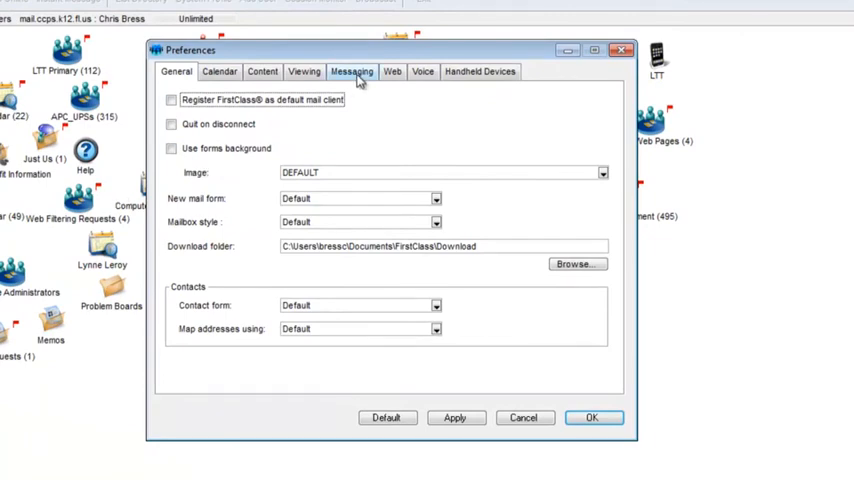
Set Junk mail handling to Accept on the Messaging preferences.
left_click(351, 71)
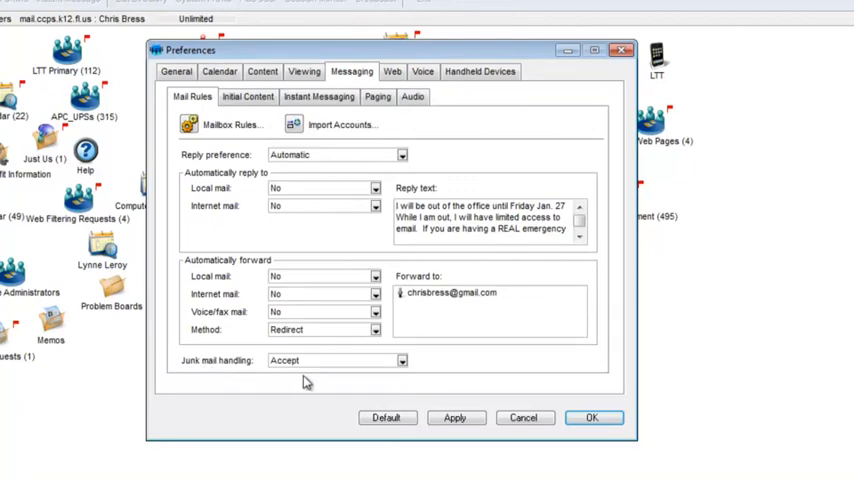
mouse_move(311, 382)
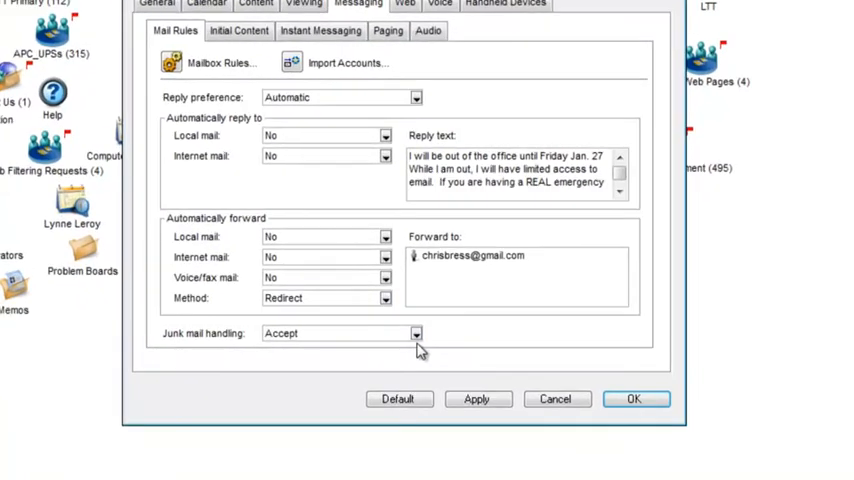
left_click(416, 333)
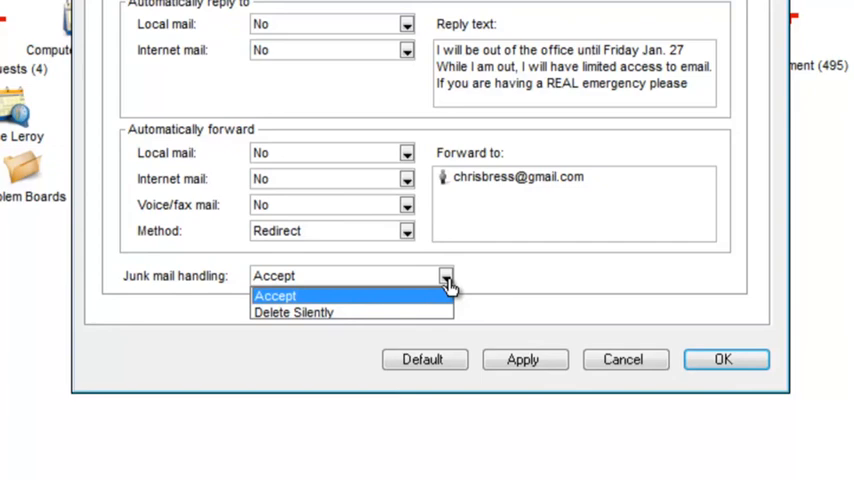
mouse_move(530, 283)
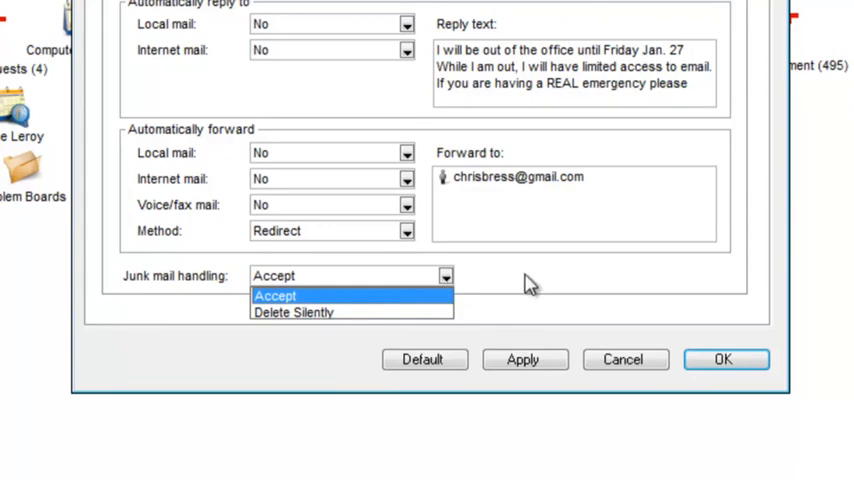
left_click(275, 296)
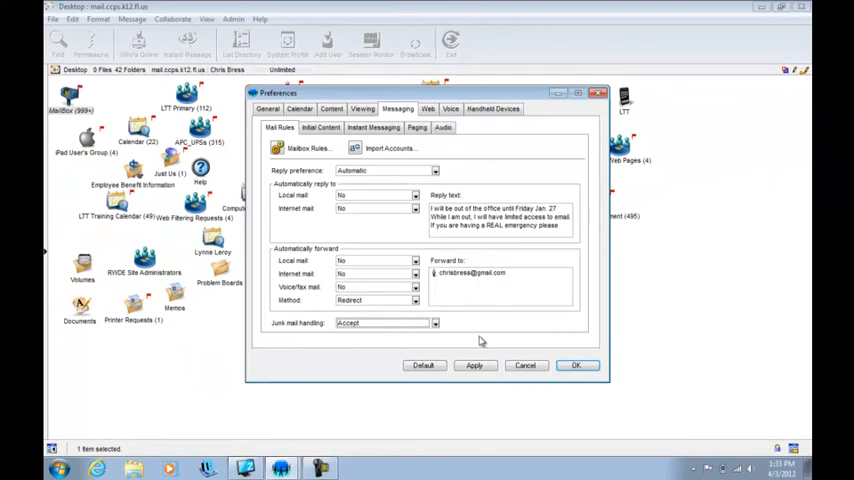
mouse_move(505, 350)
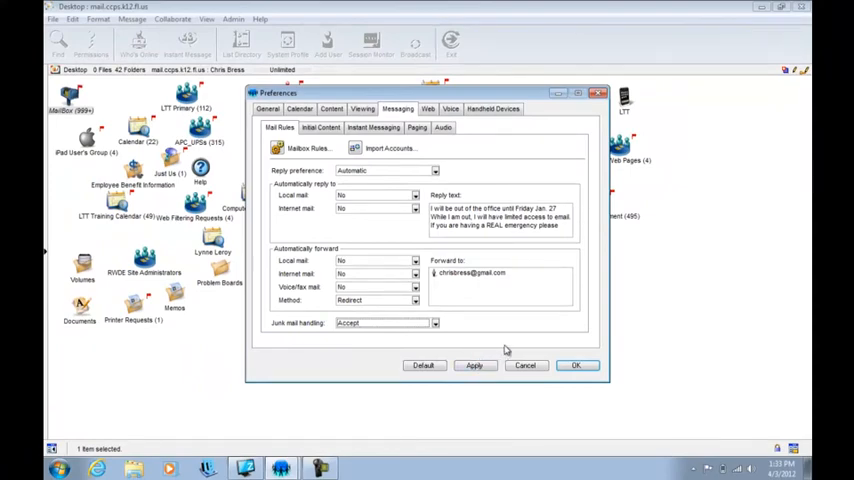